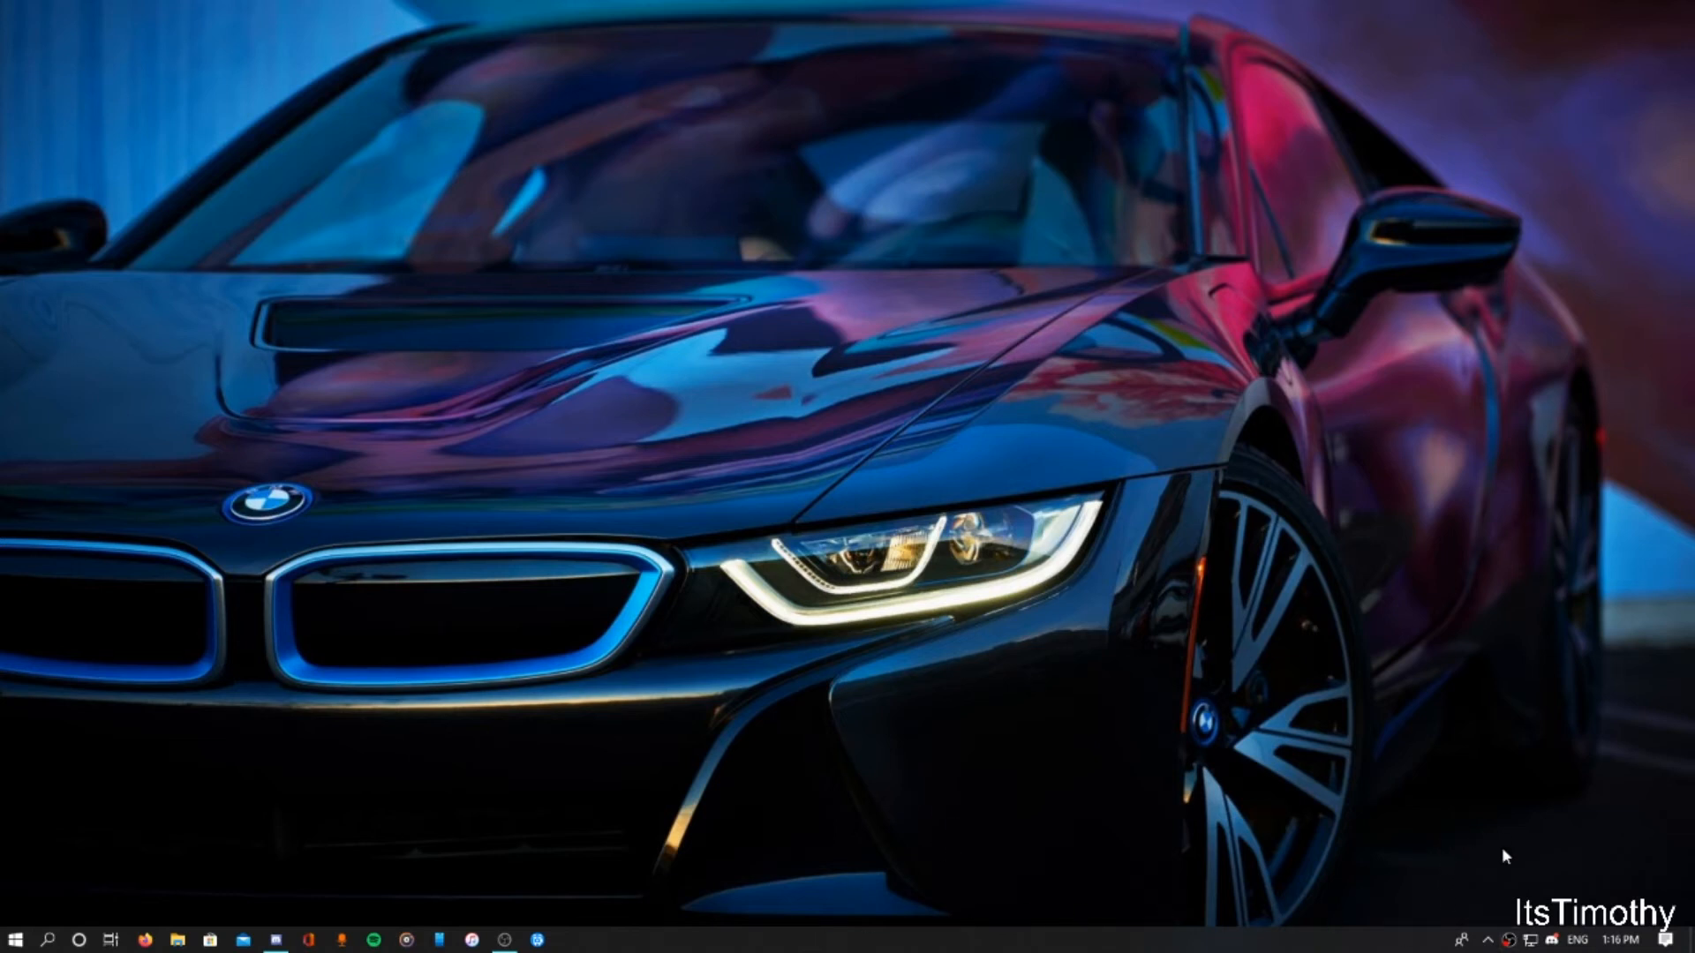
mouse_move(842, 731)
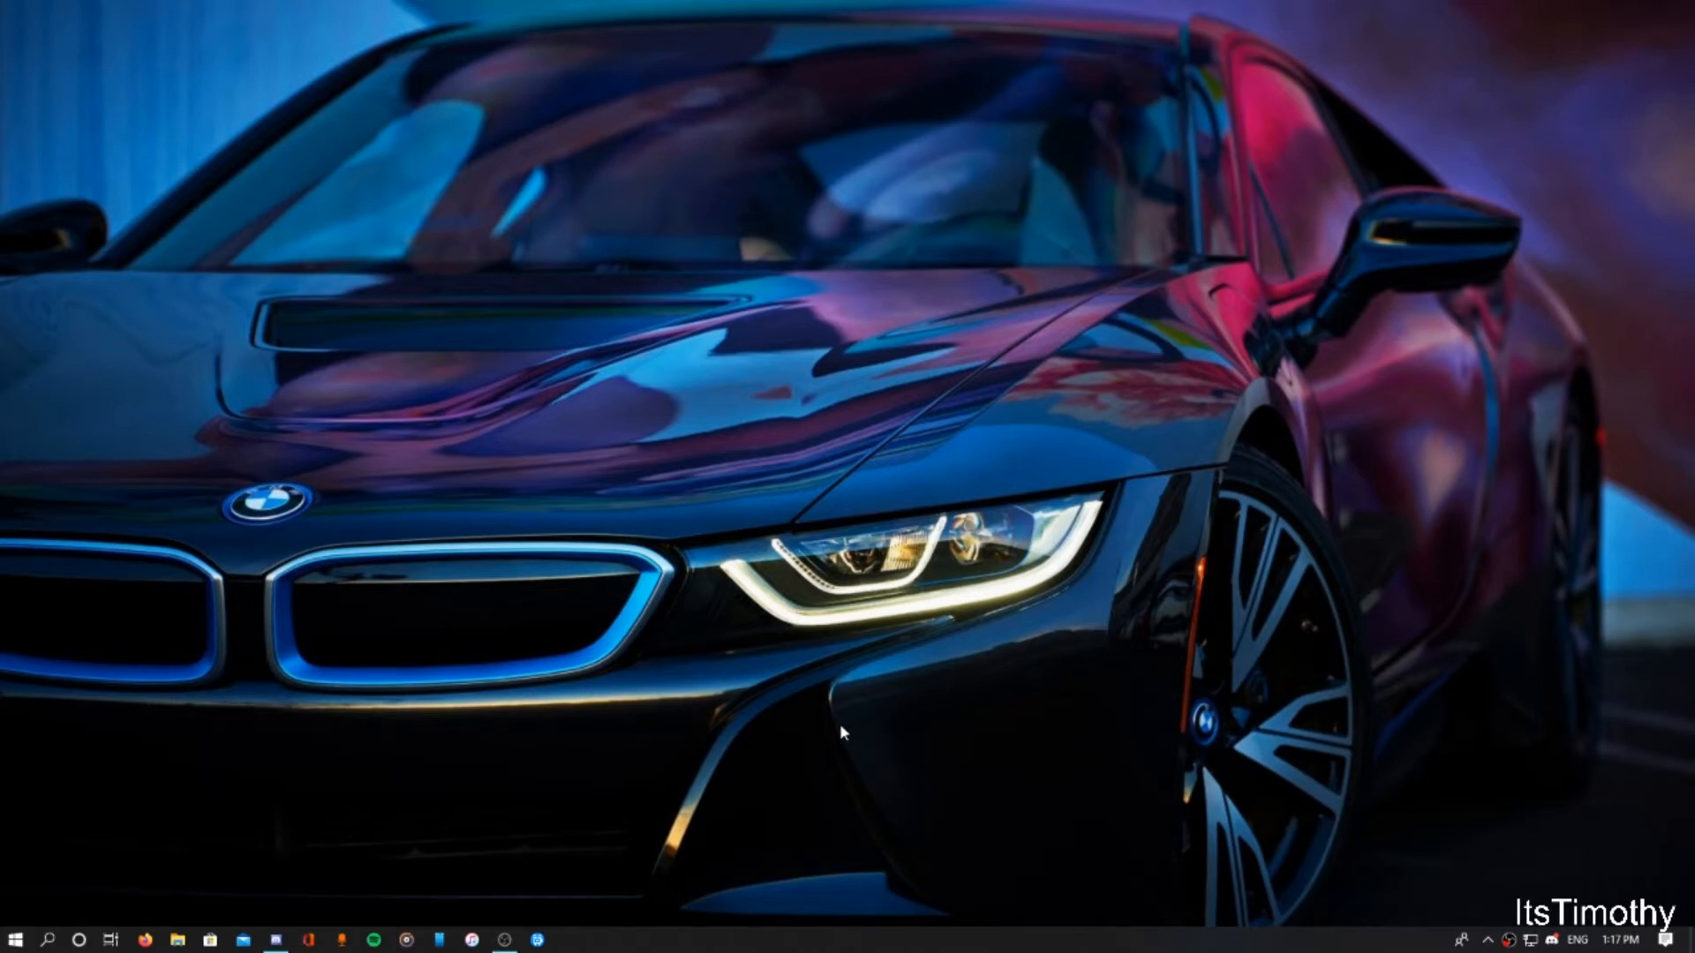
mouse_move(844, 724)
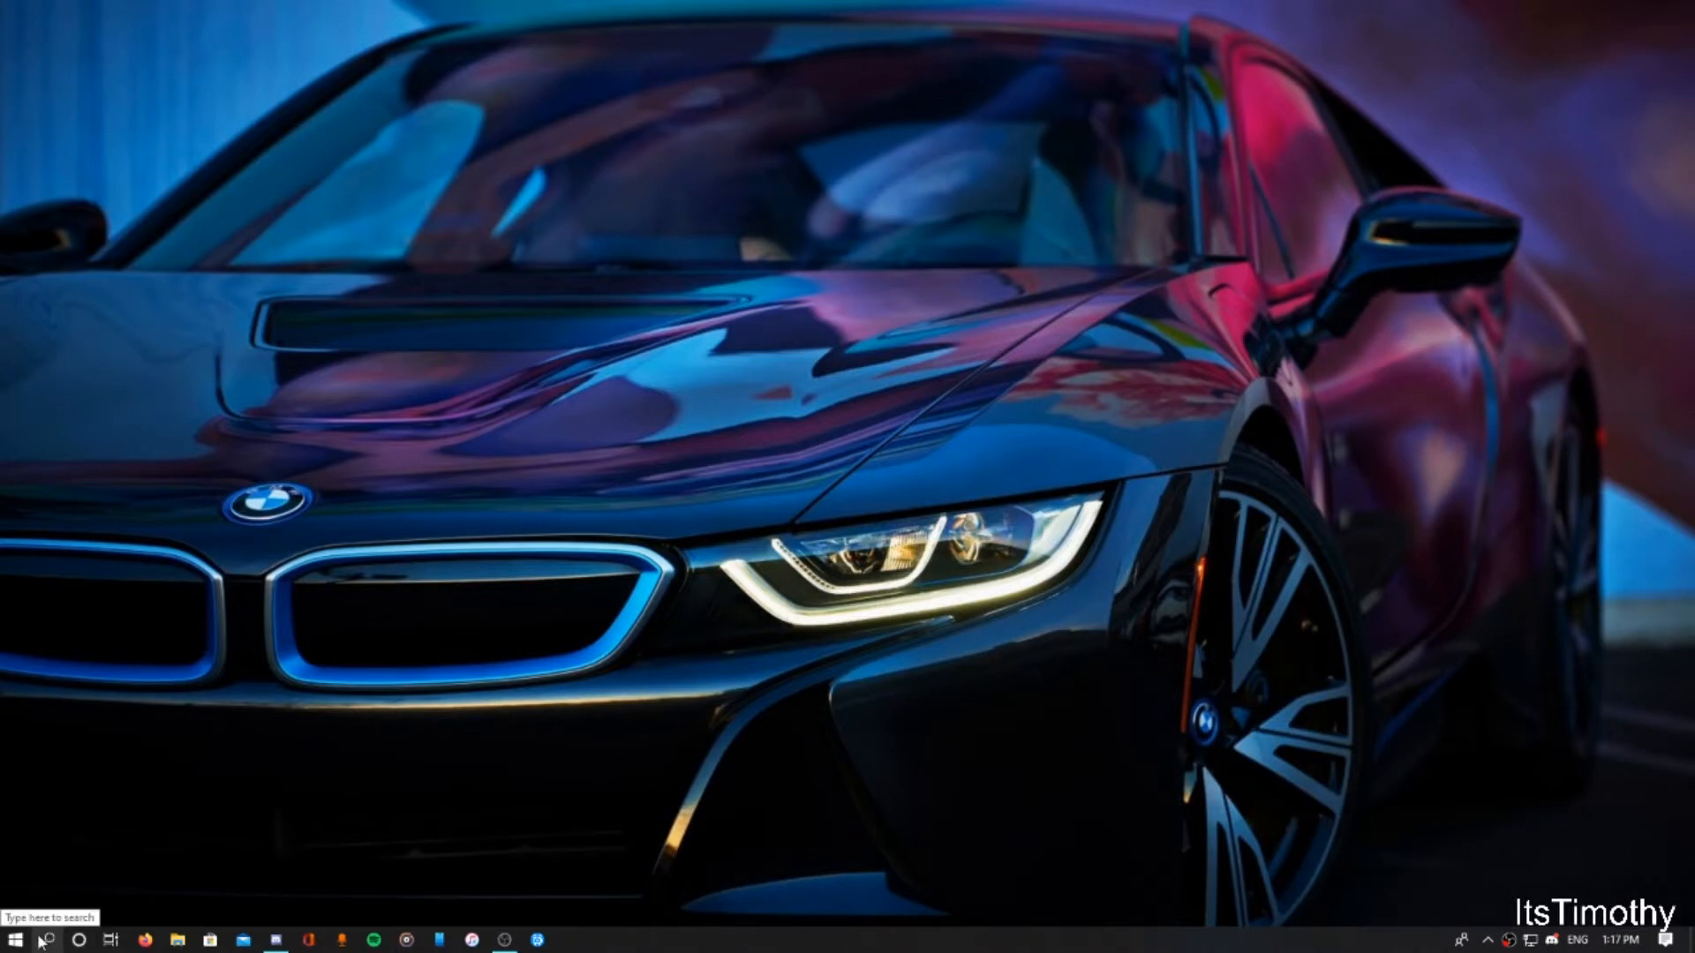
mouse_move(41, 938)
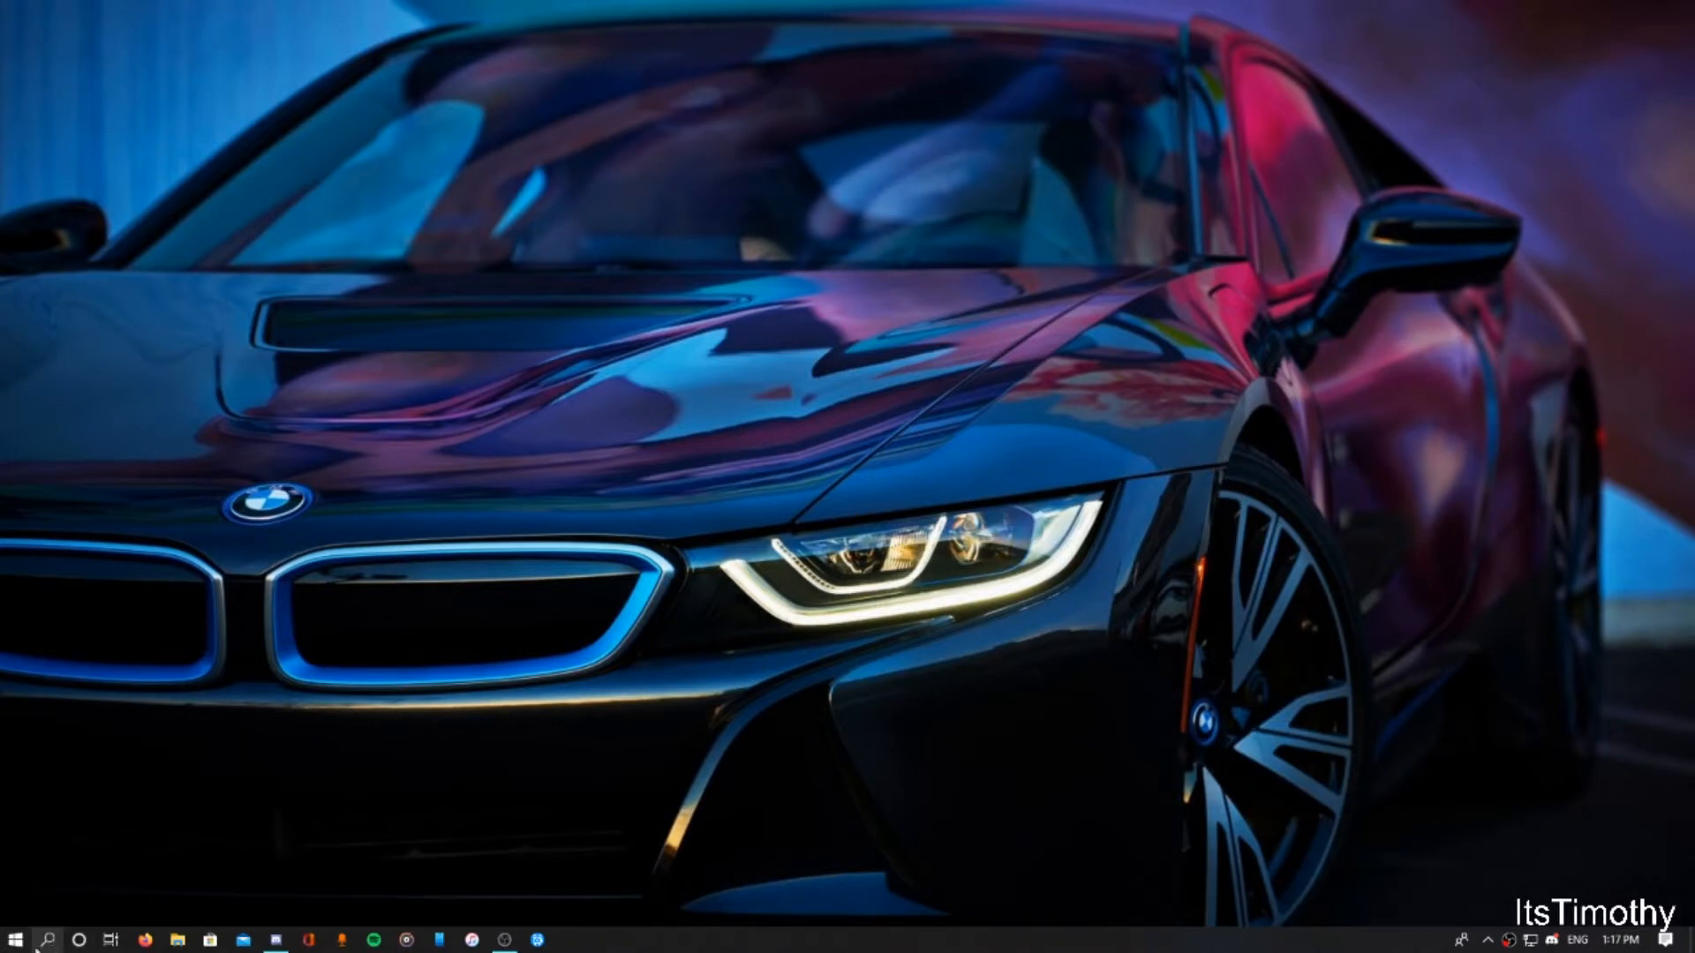
Launch Windows Settings from Start and go into the System category
click(14, 937)
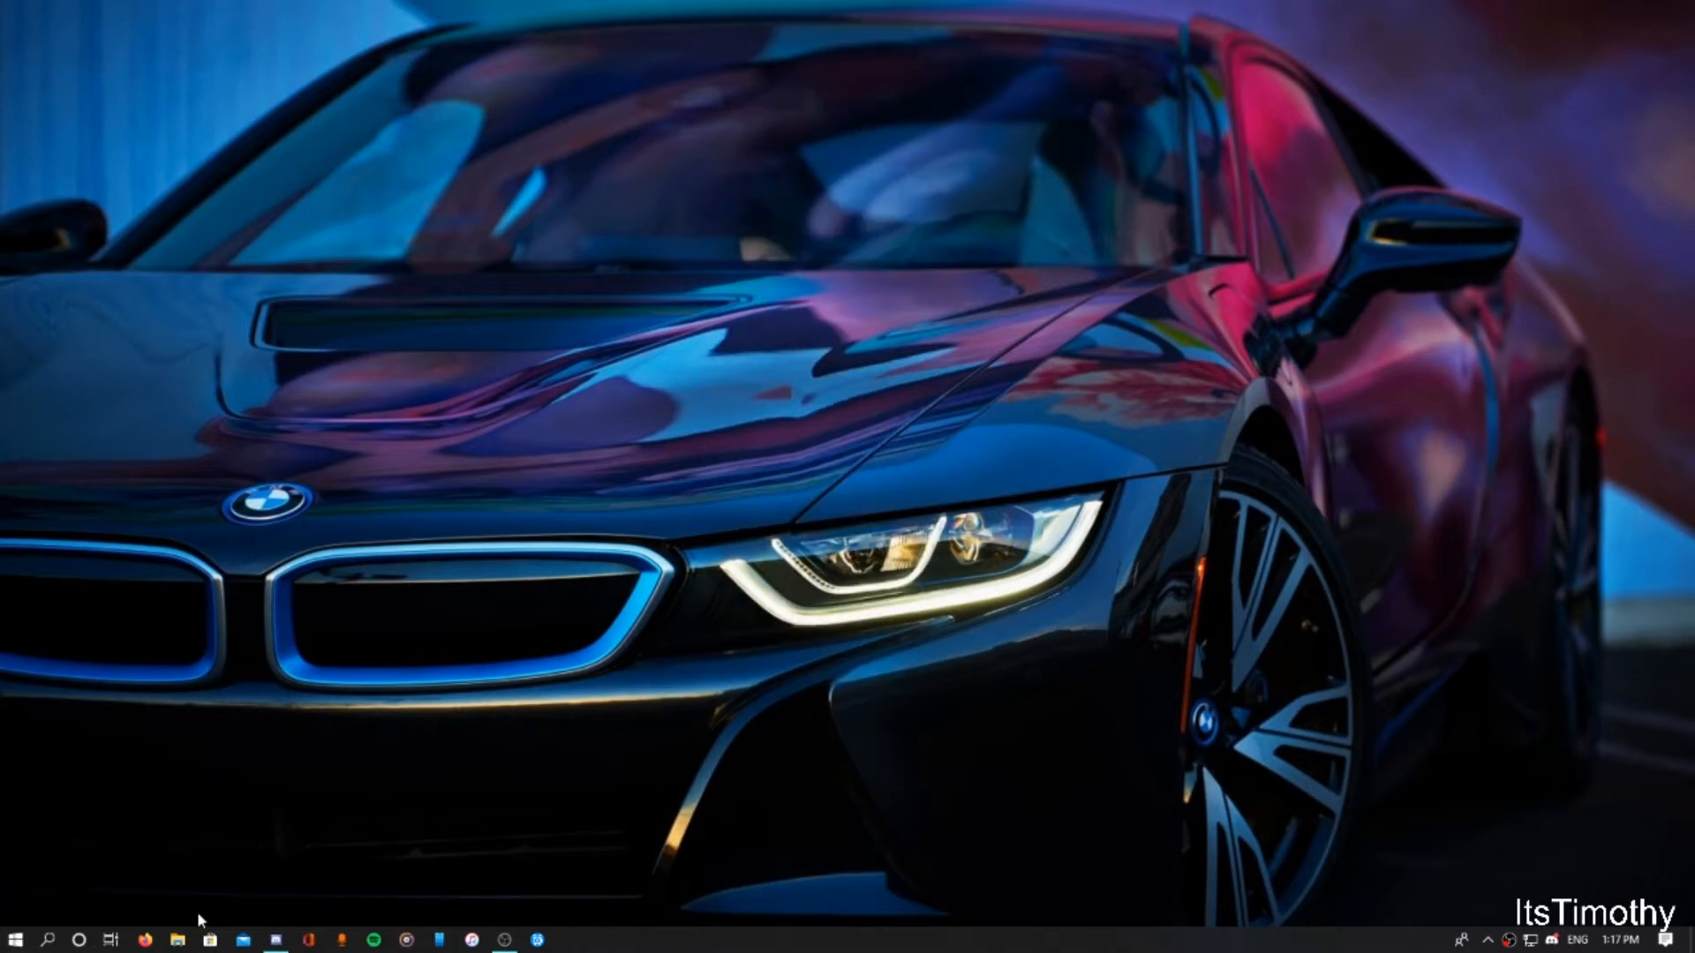
mouse_move(263, 879)
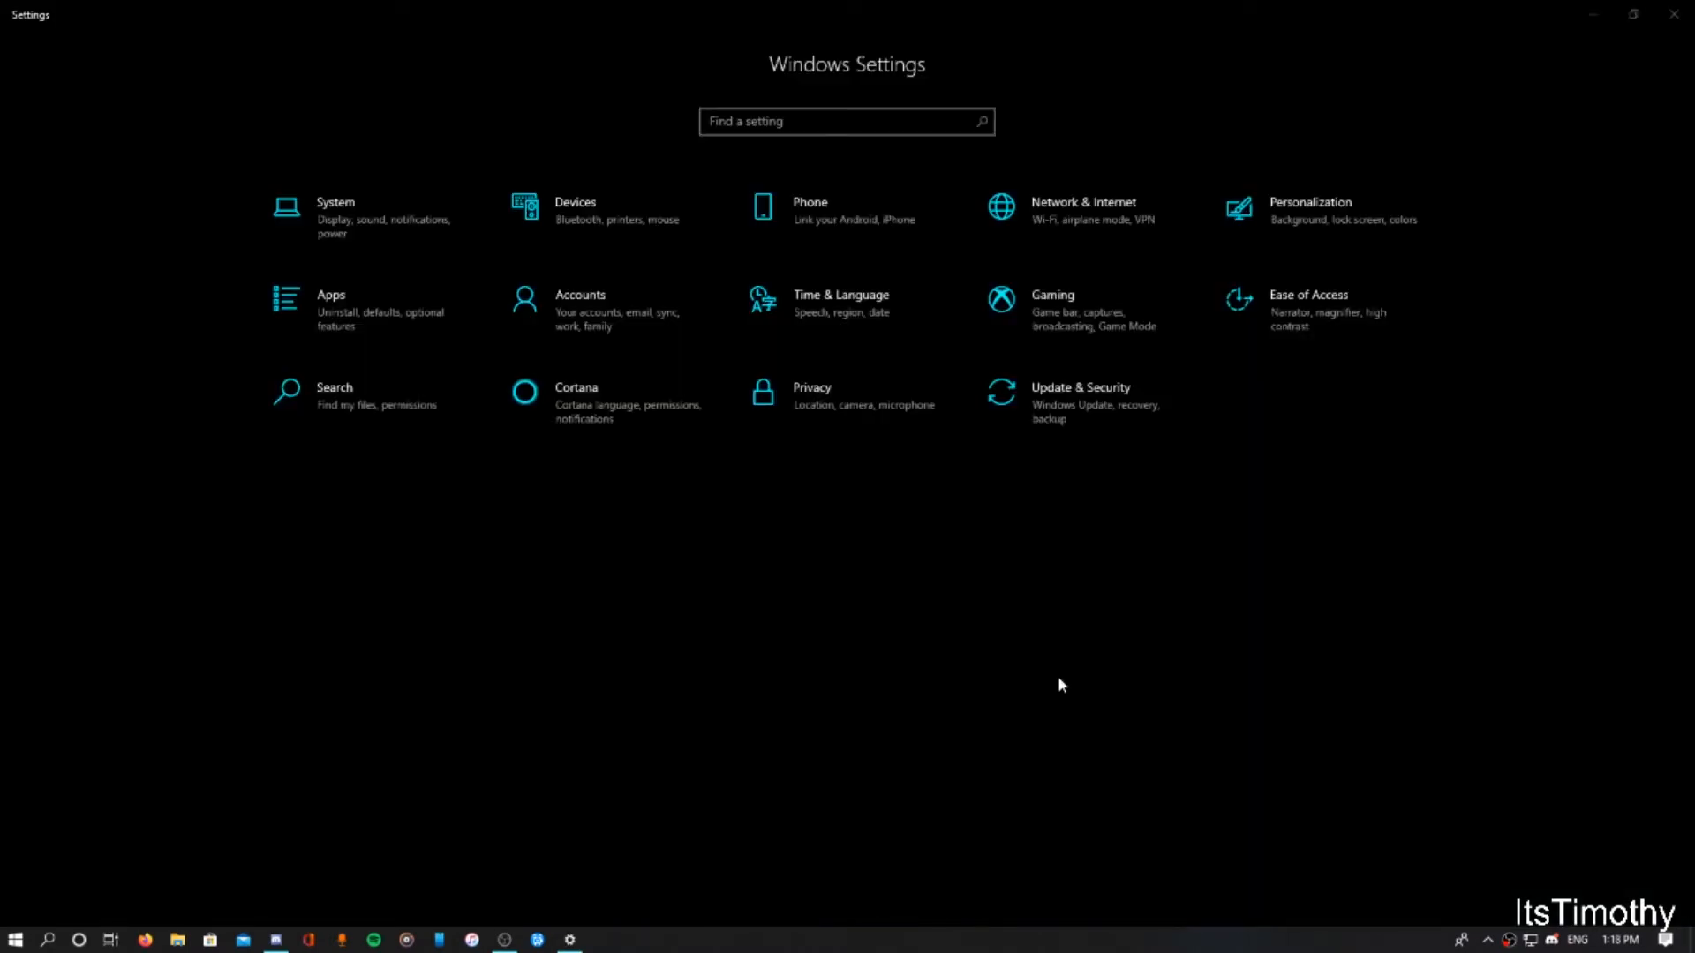
mouse_move(1327, 90)
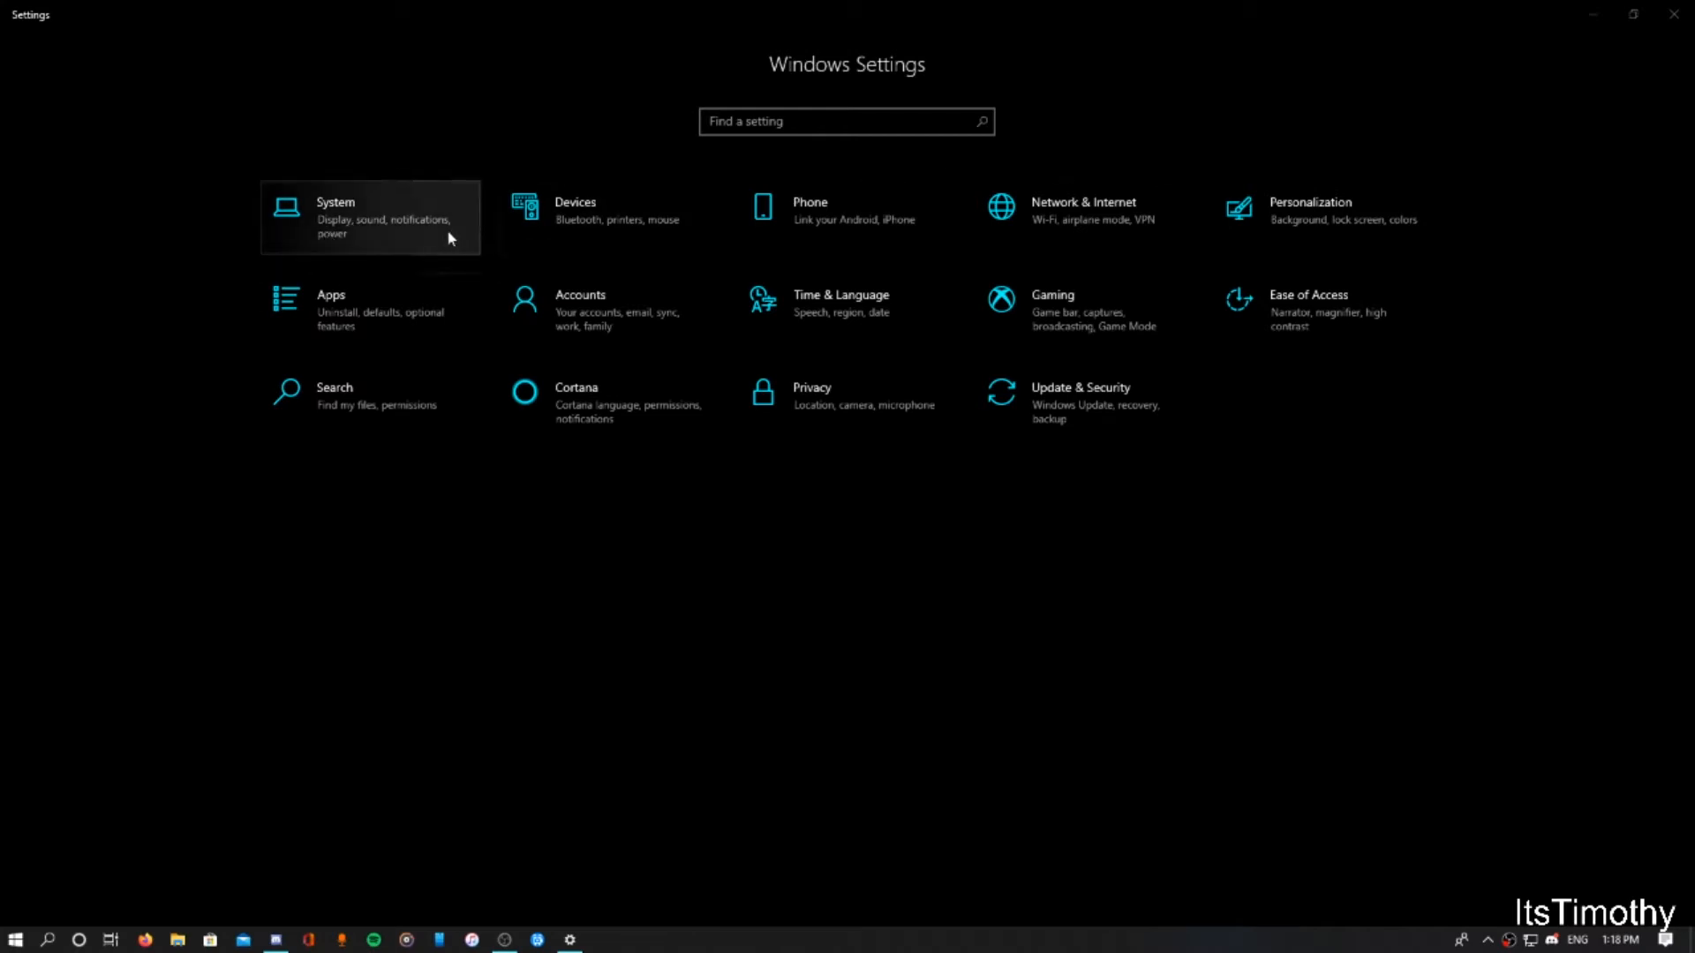
click(371, 215)
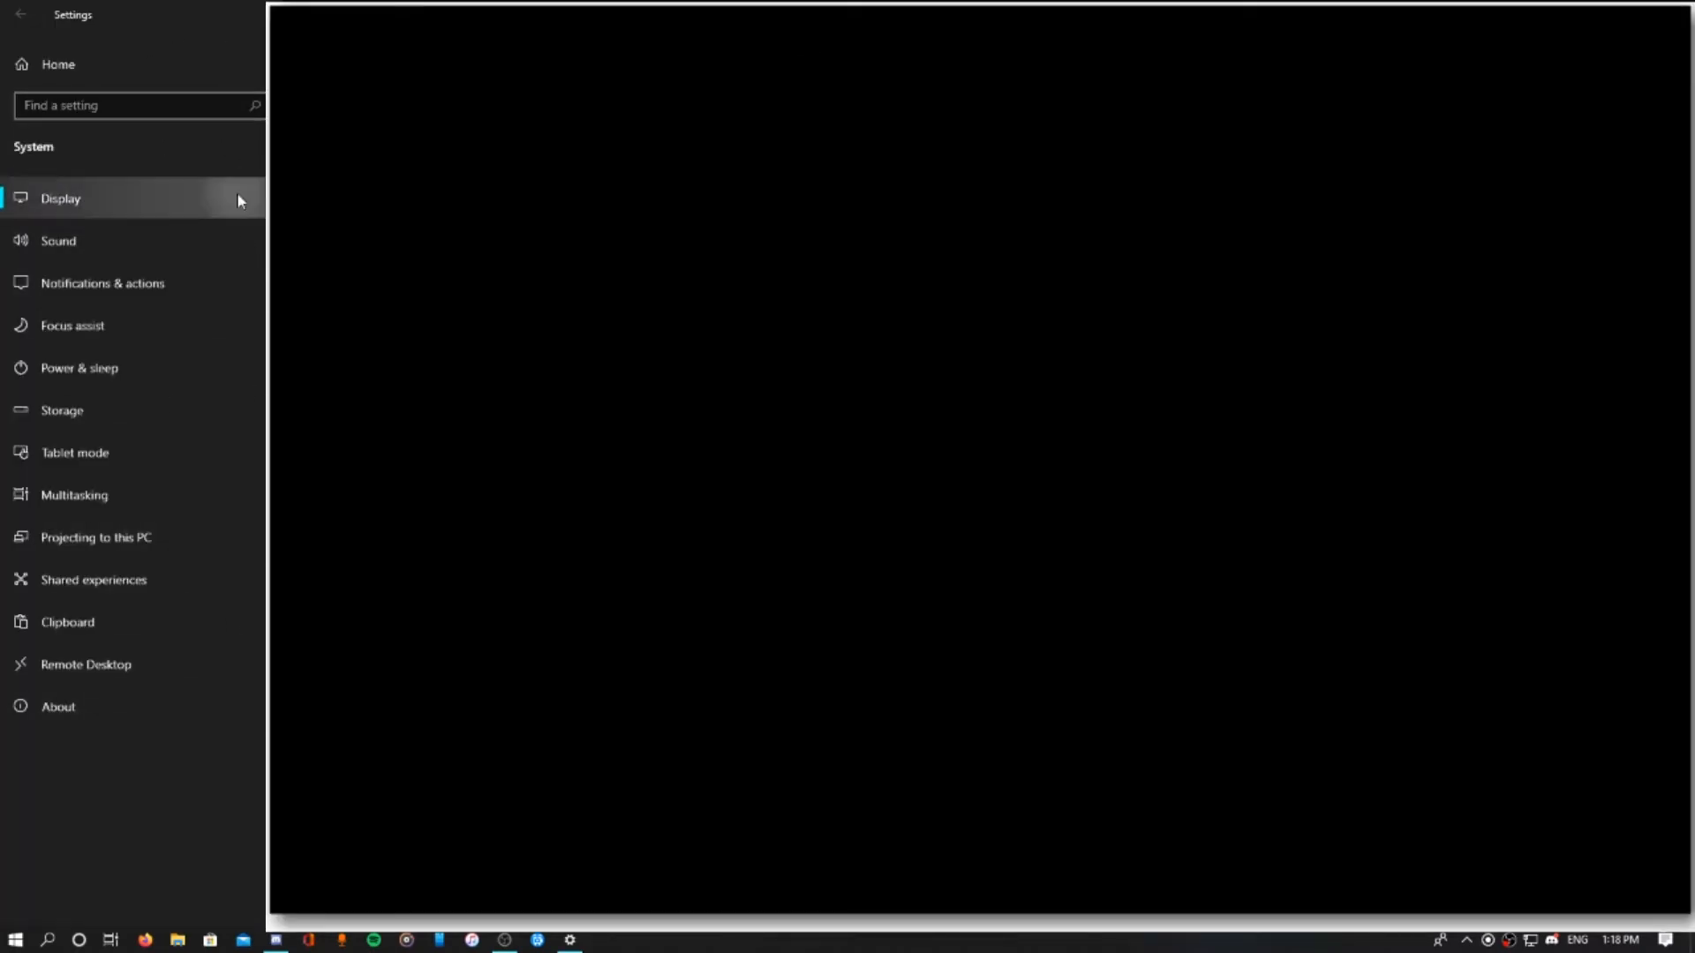
Switch to the Sound page of System settings
click(58, 240)
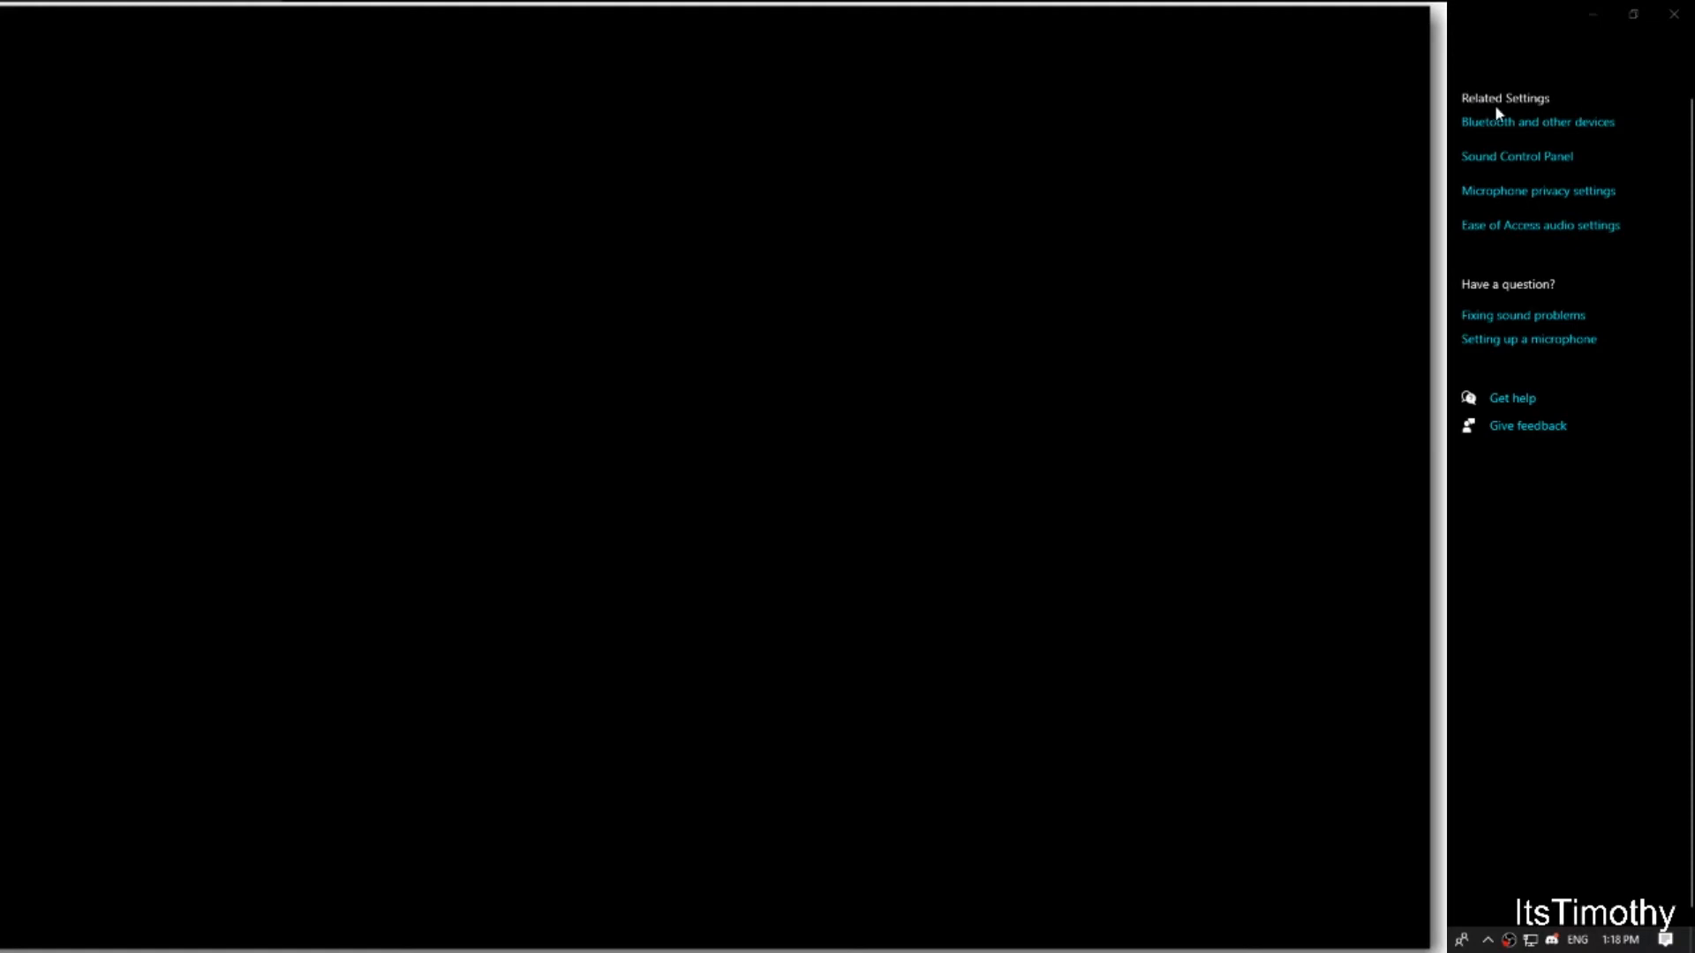
mouse_move(1553, 182)
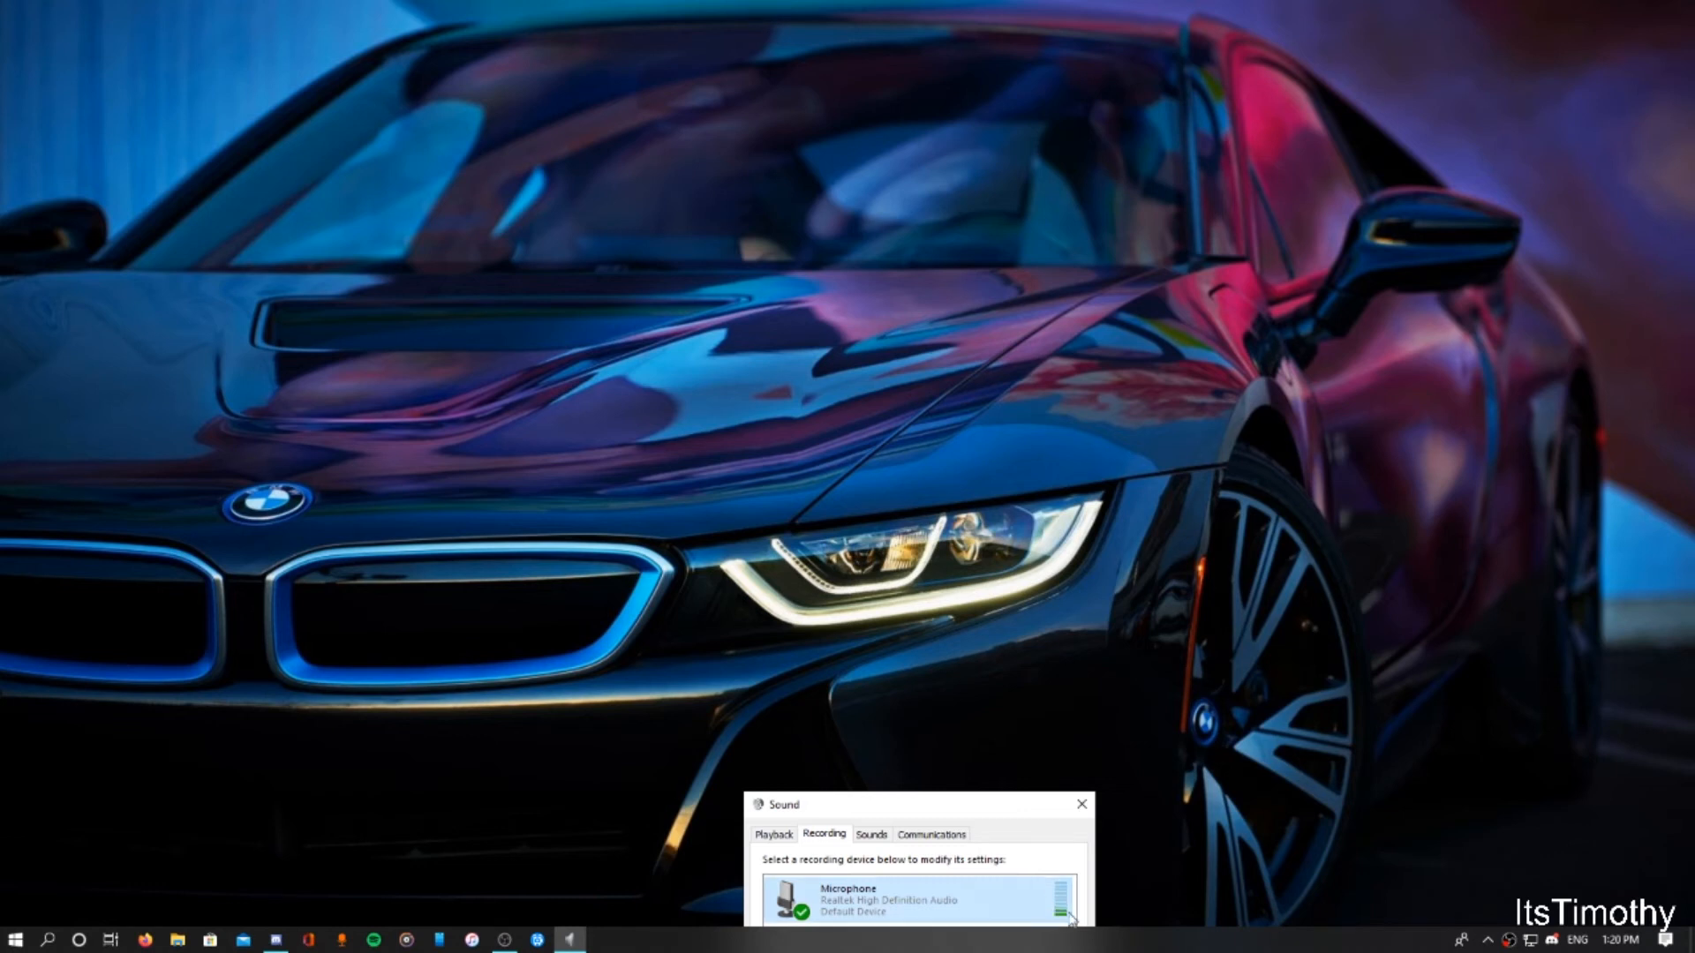
mouse_move(1024, 909)
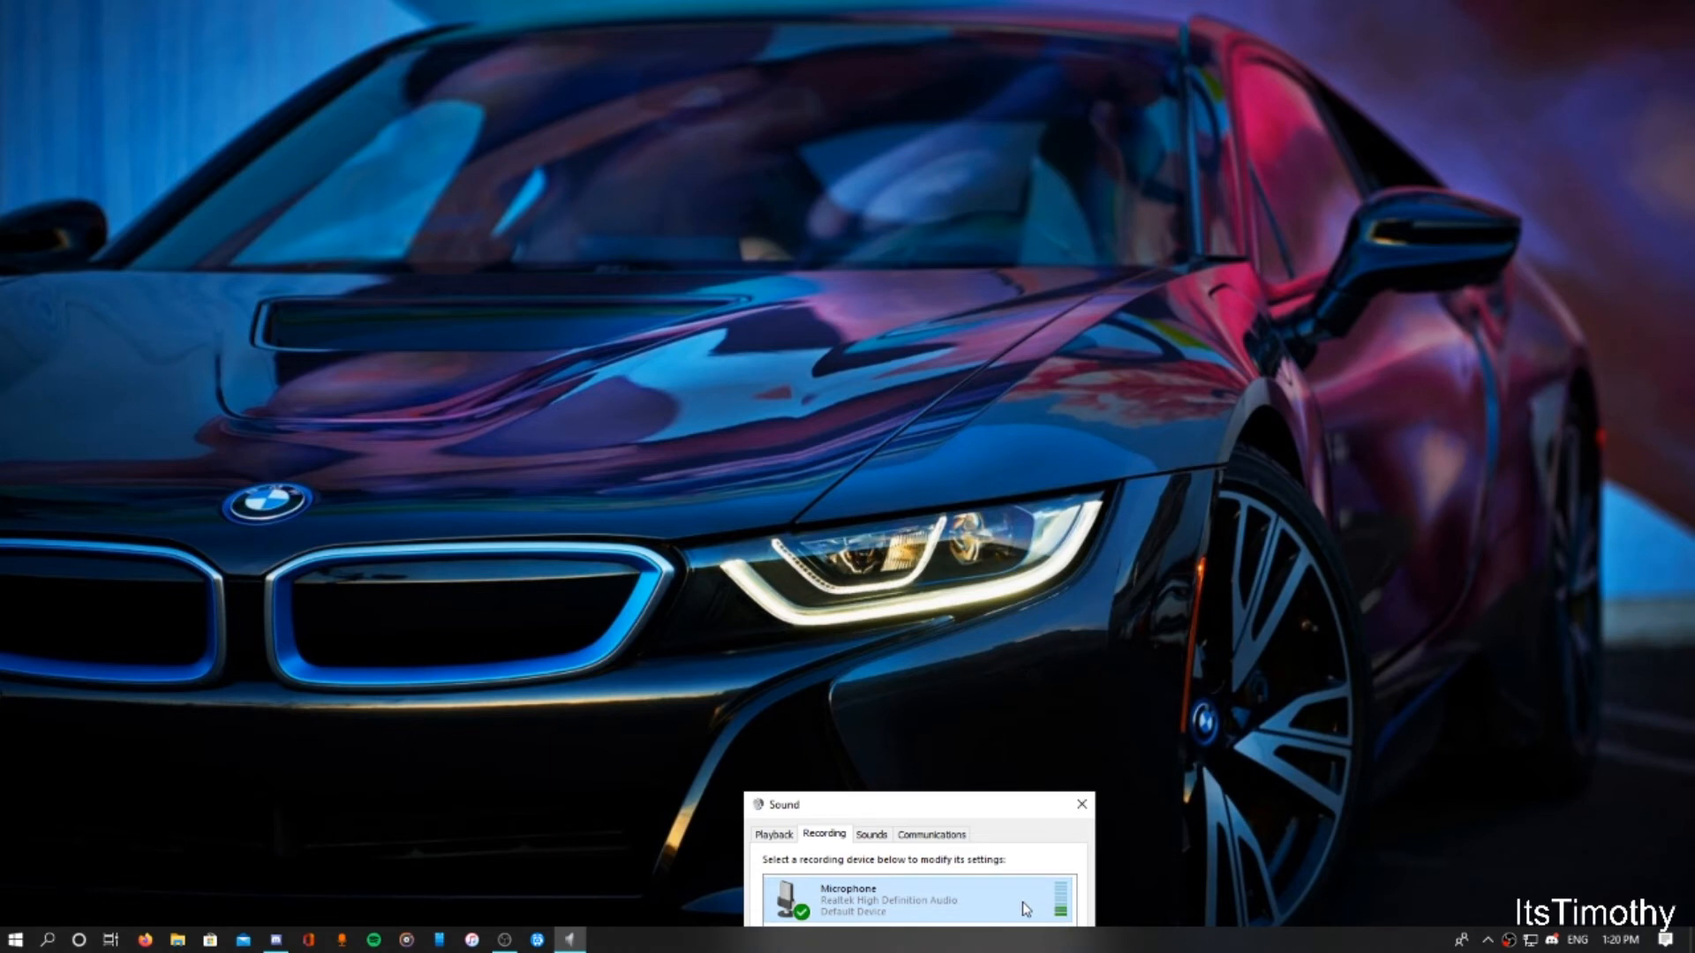
Bring up the Microphone device's Properties dialog from the Recording list
right_click(913, 898)
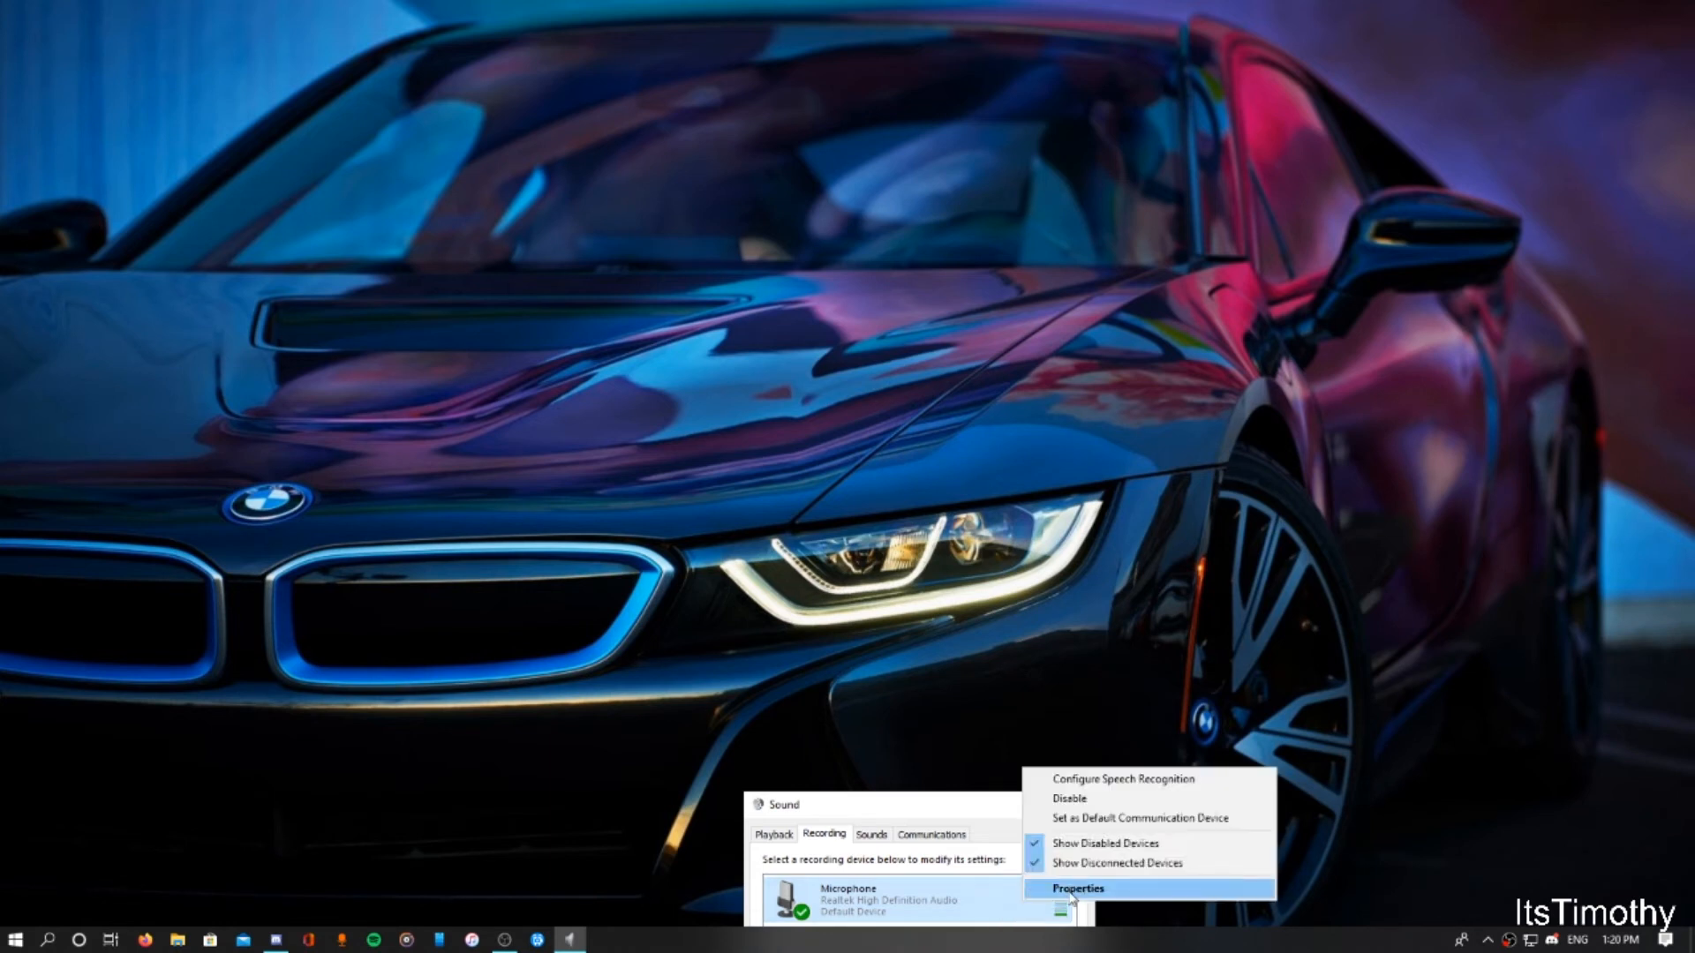
click(1077, 888)
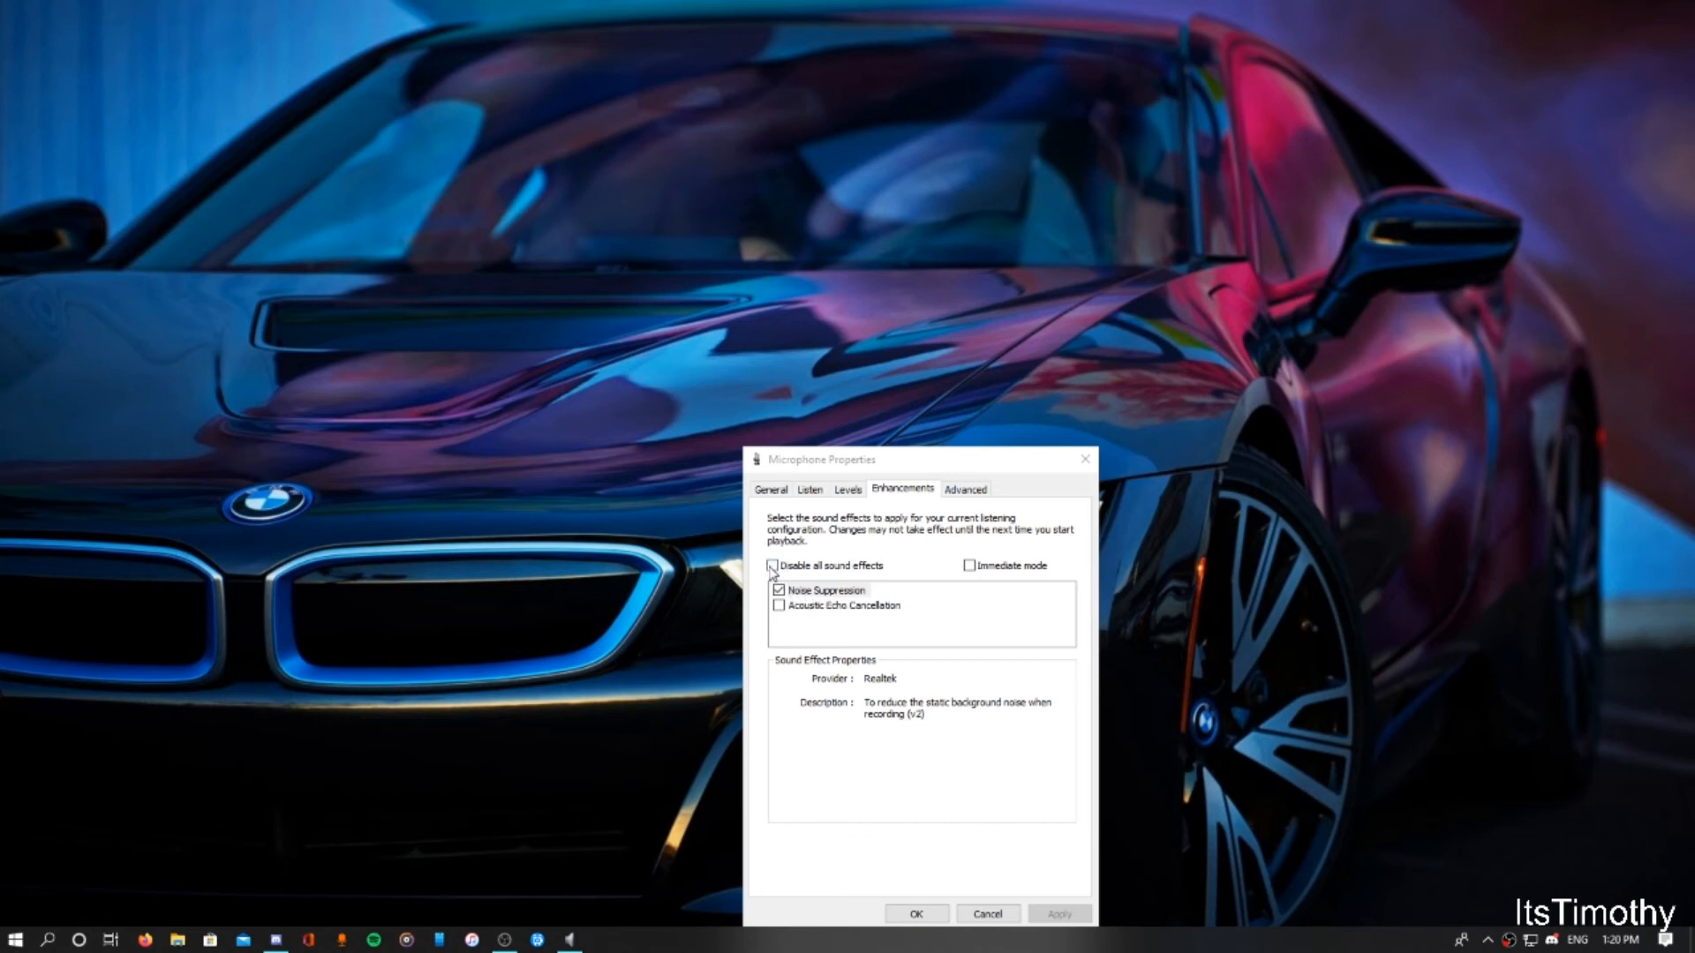
Leave Noise Suppression checked on the Enhancements tab and confirm with OK
click(771, 565)
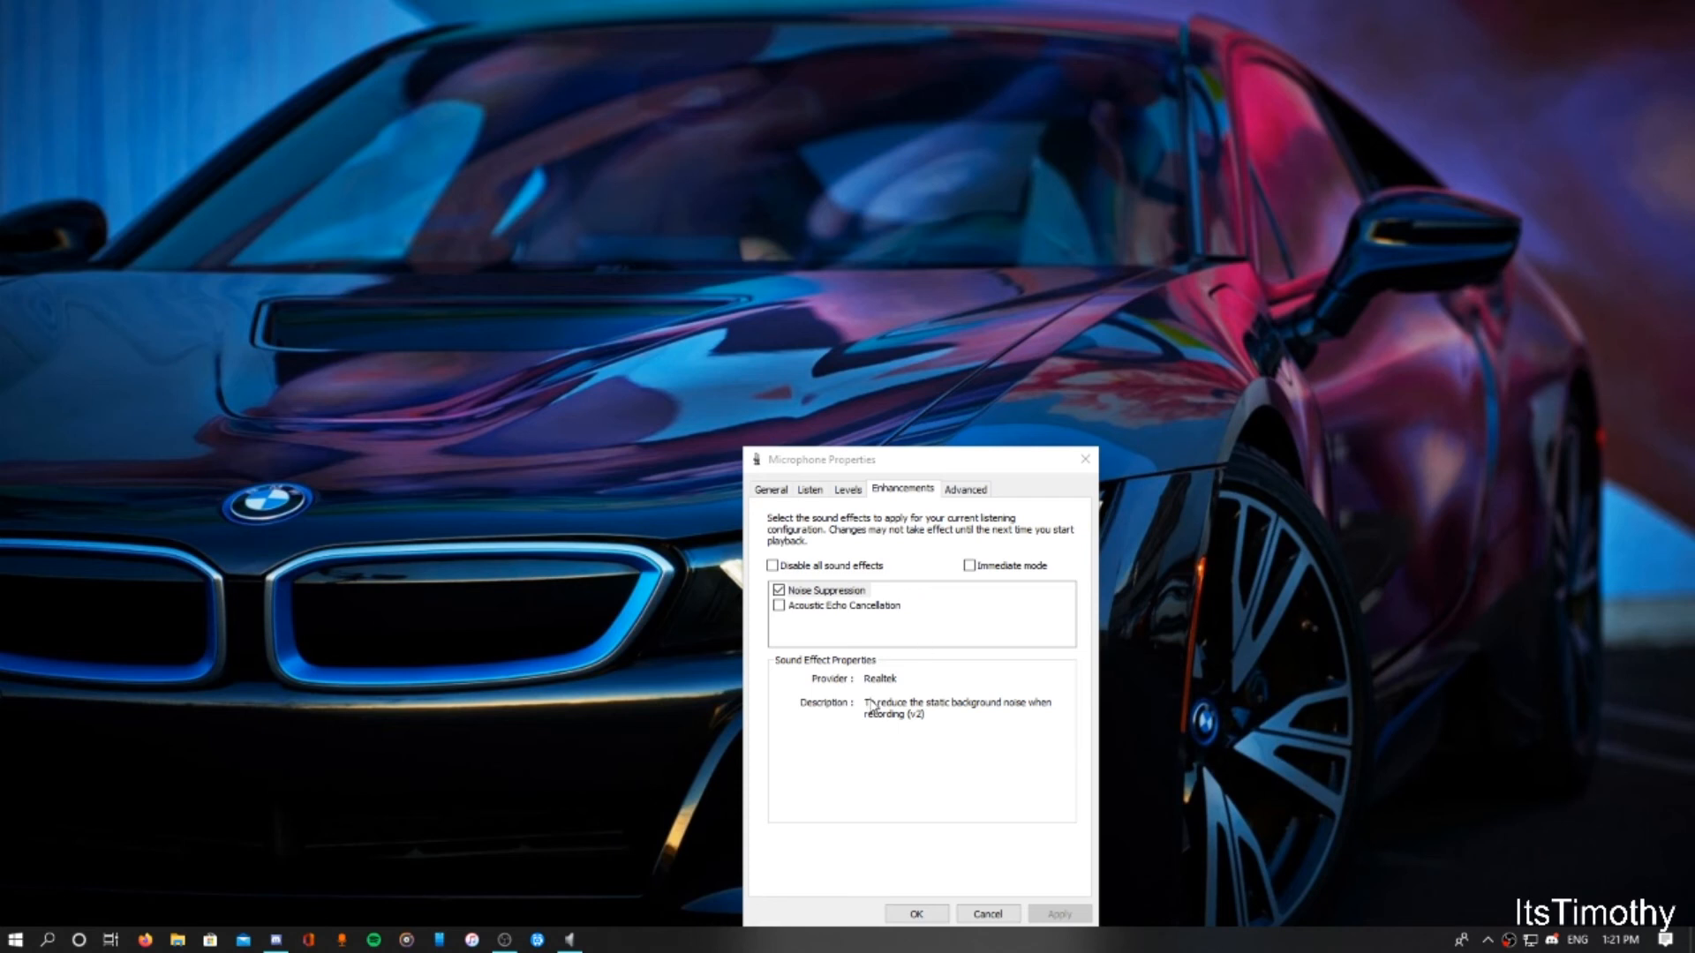
mouse_move(1004, 719)
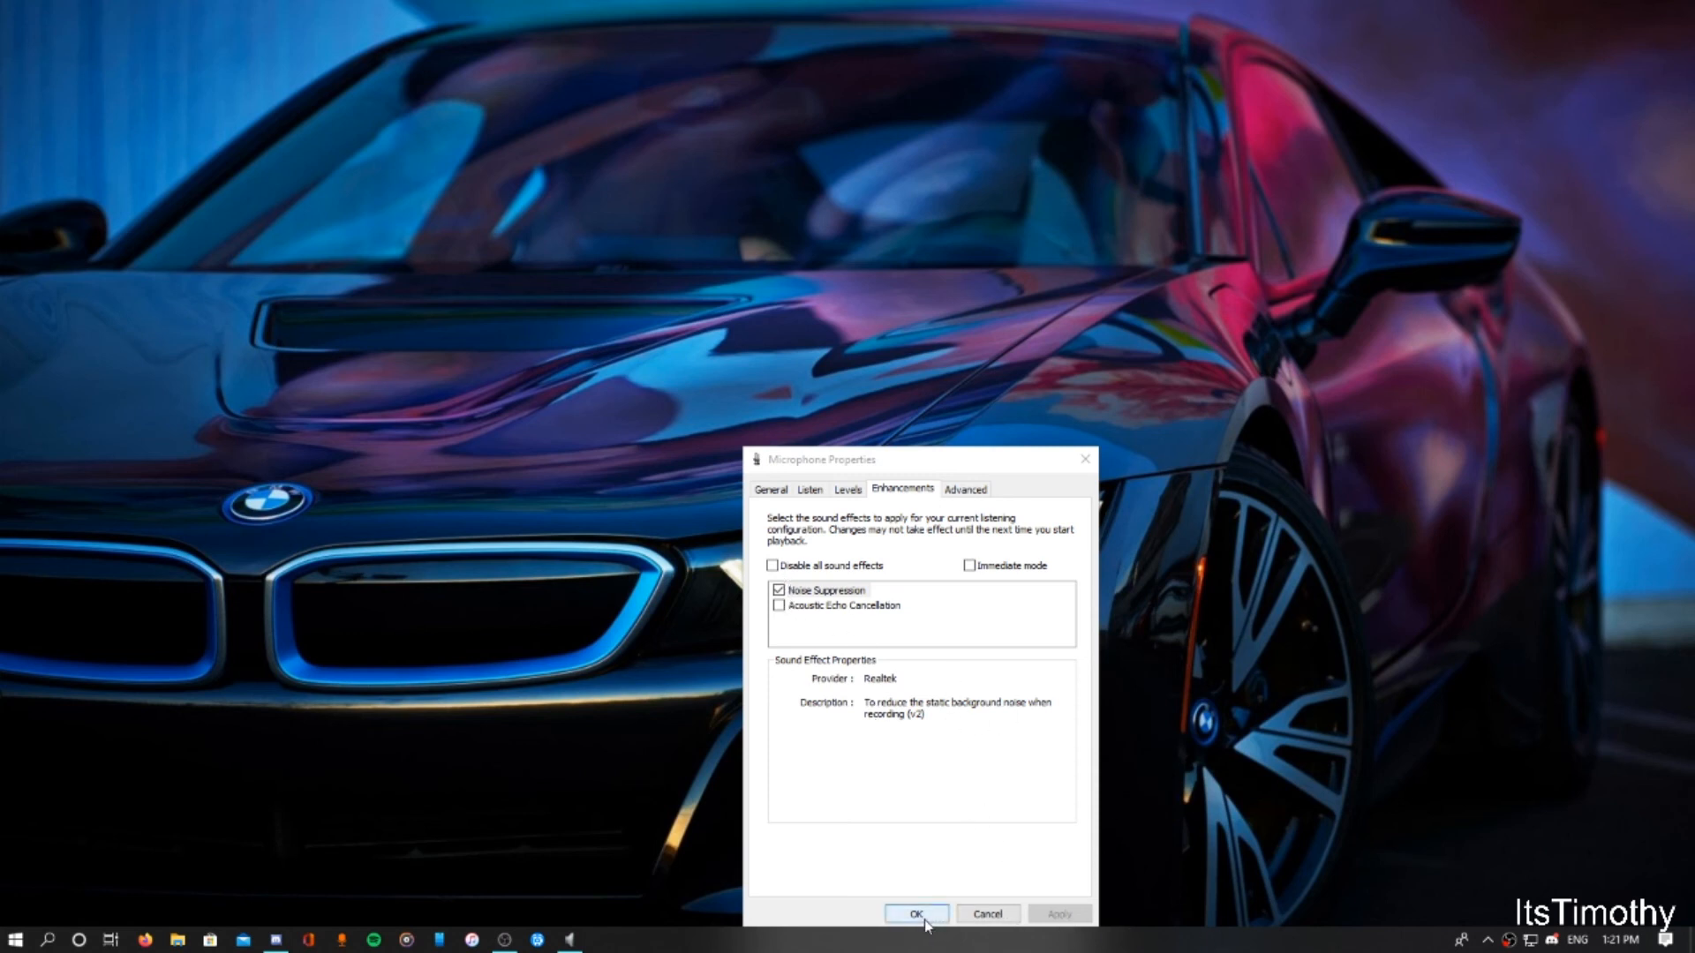
click(916, 913)
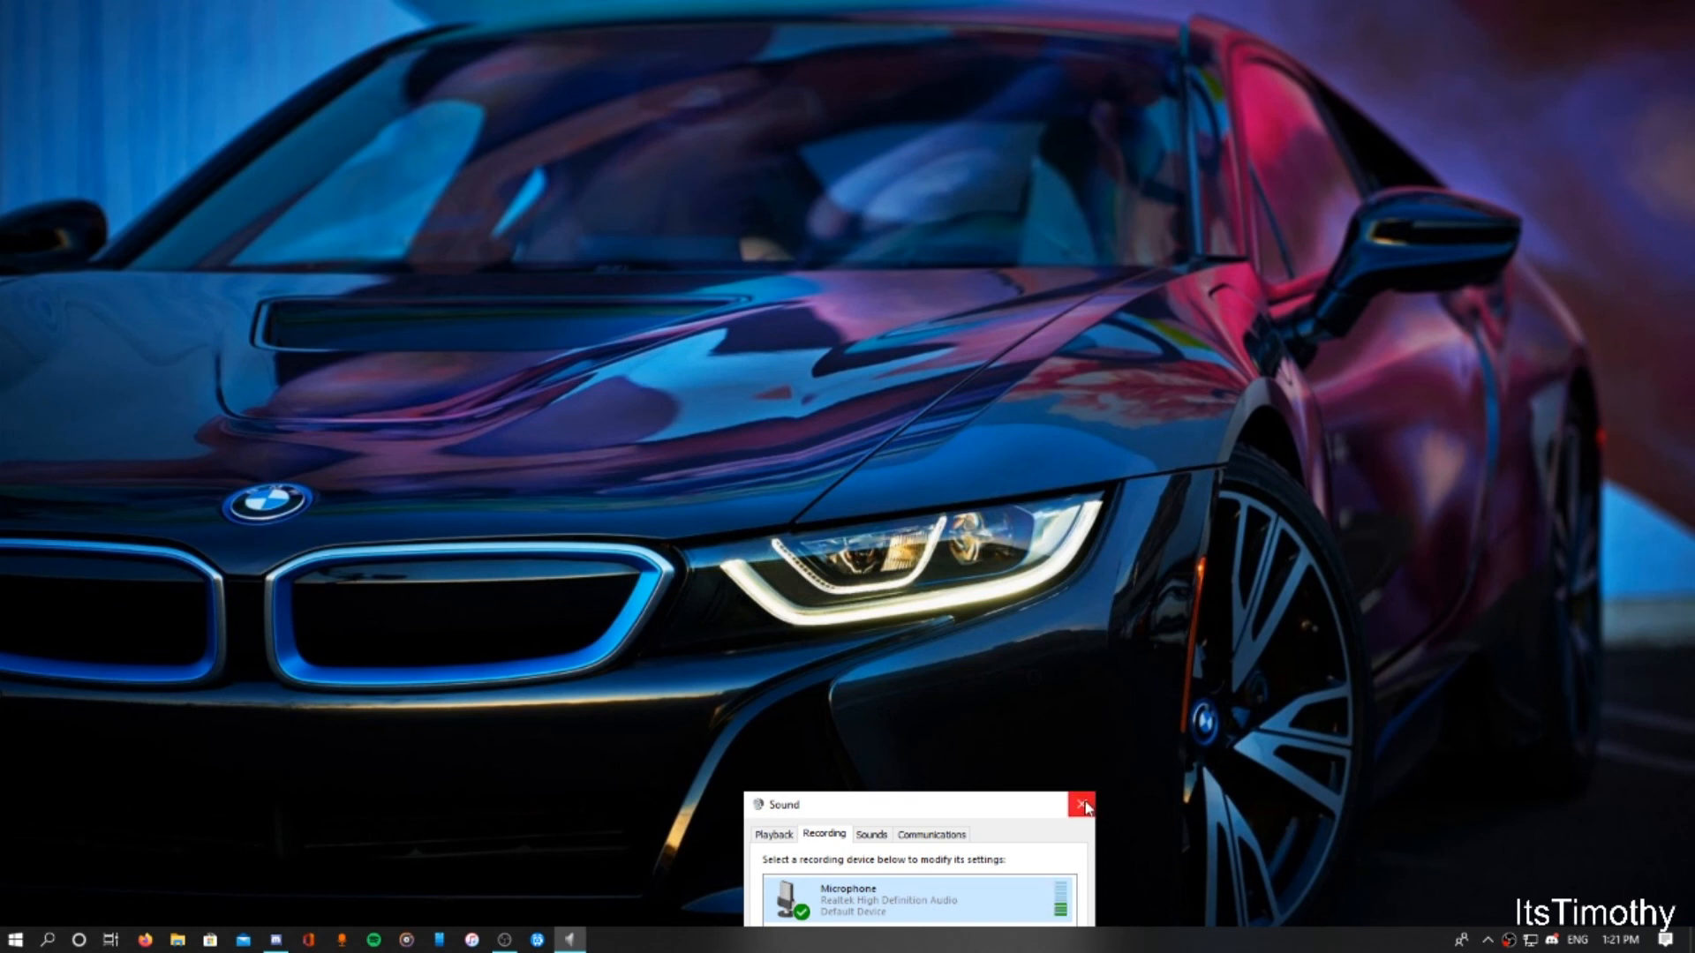
Close the Sound control panel, returning to the bare desktop
click(1080, 807)
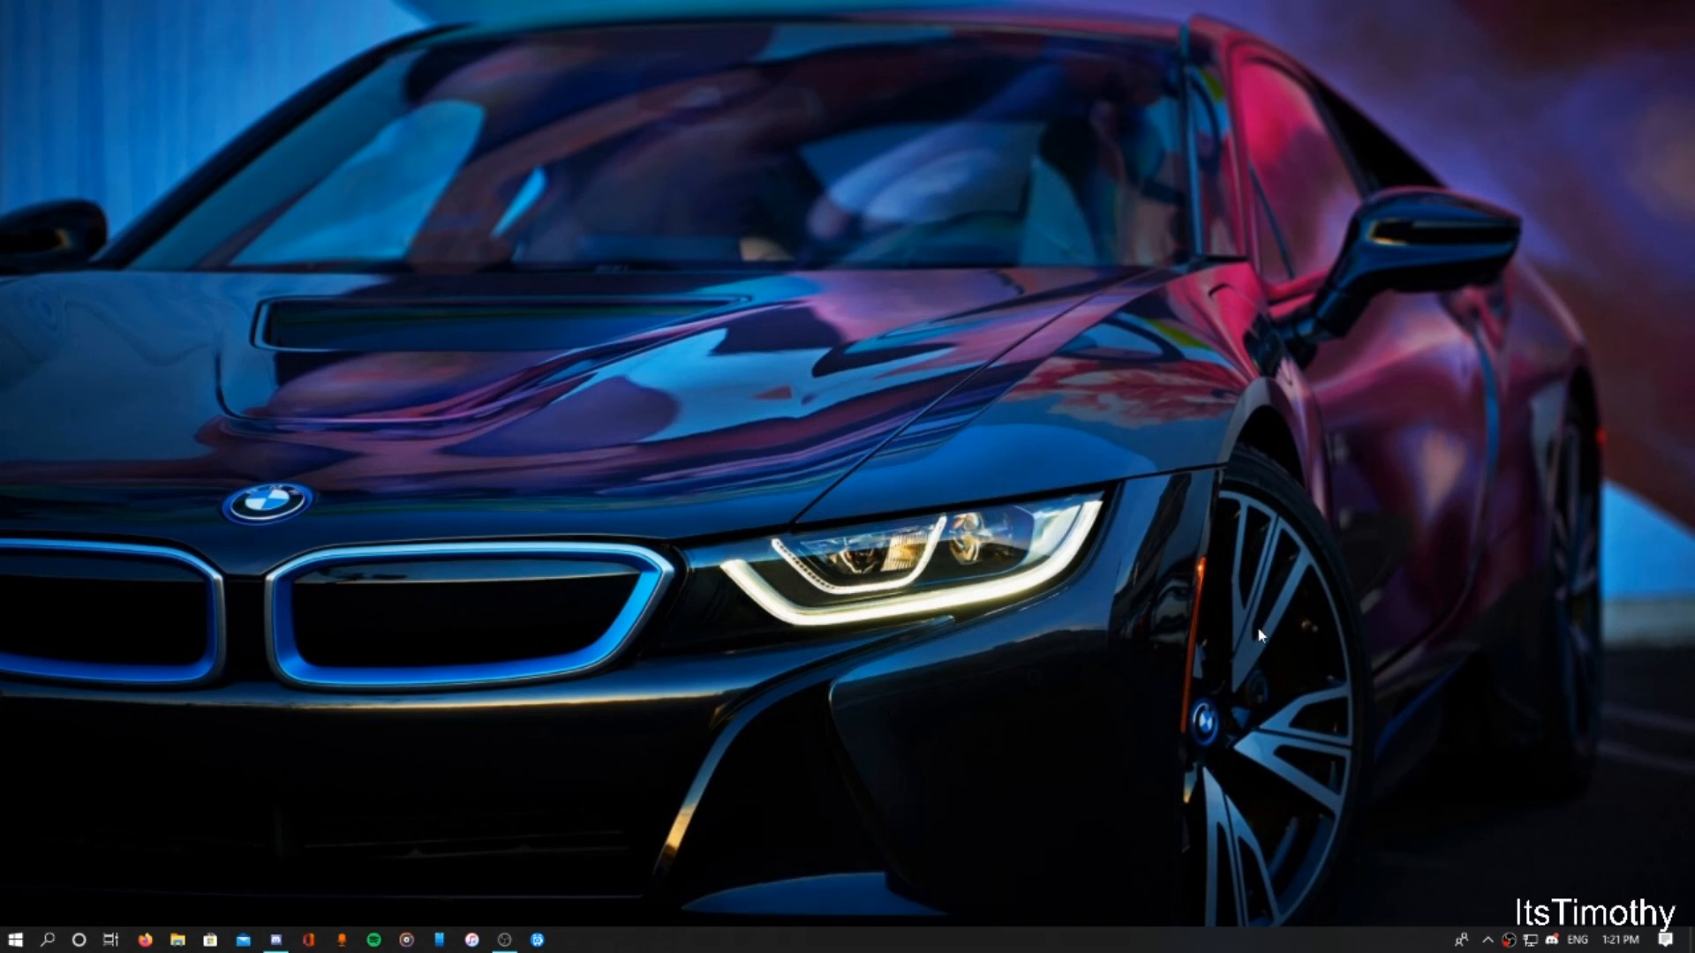
mouse_move(1460, 799)
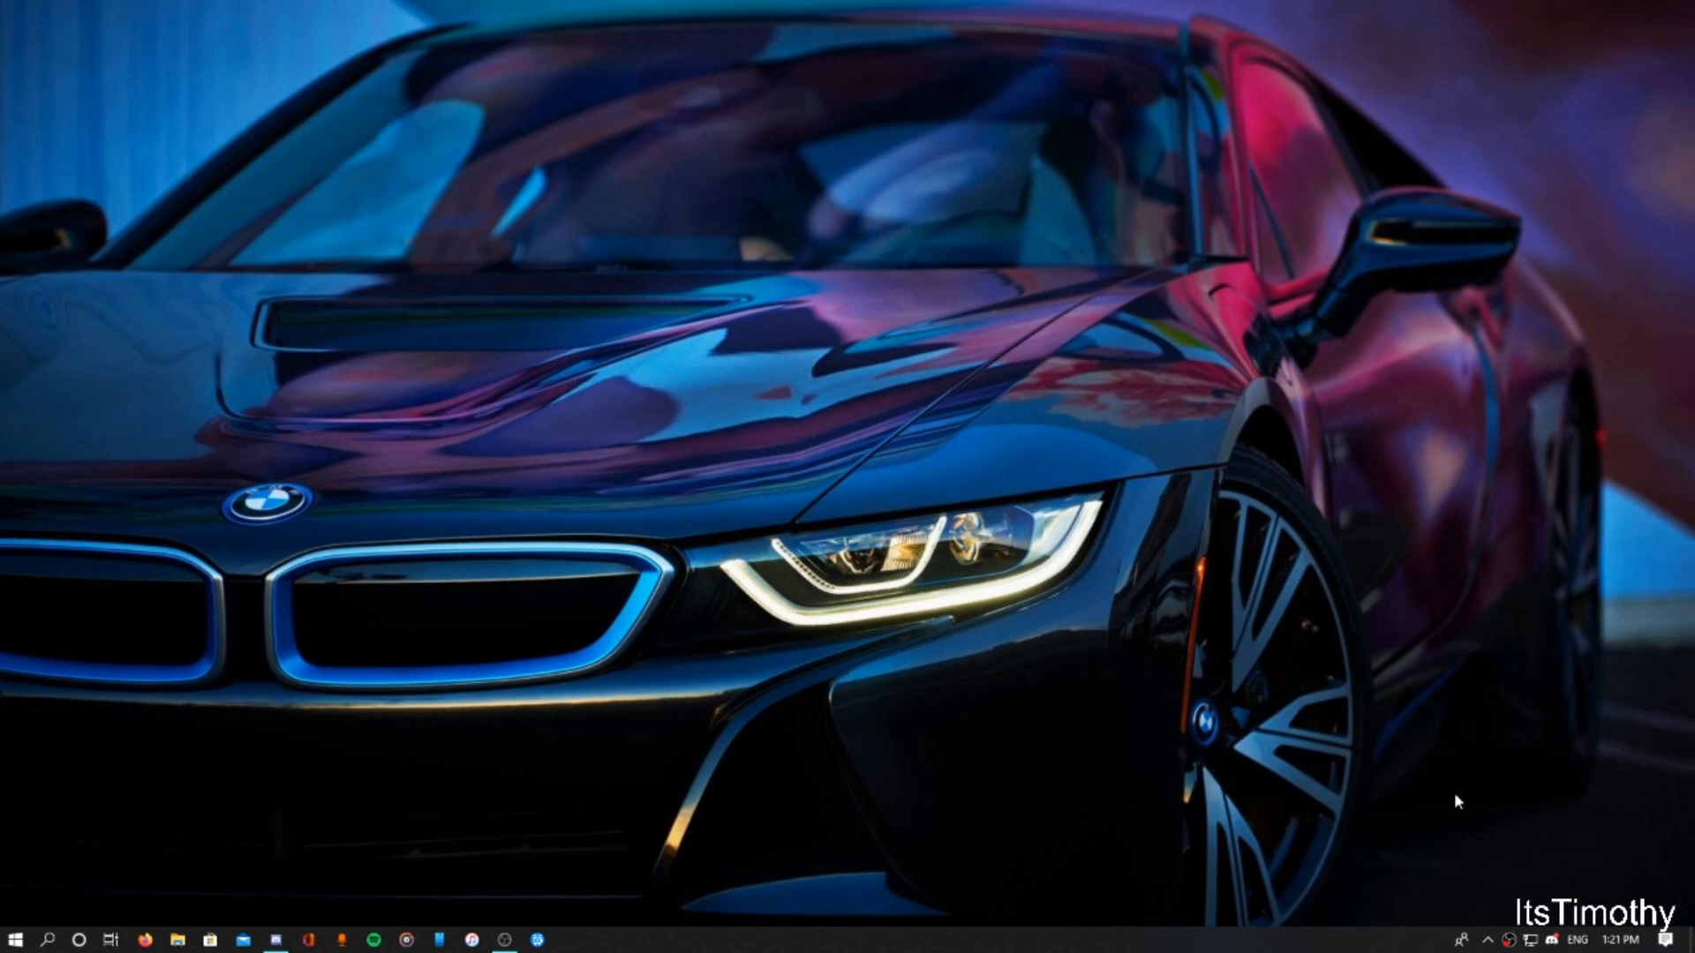